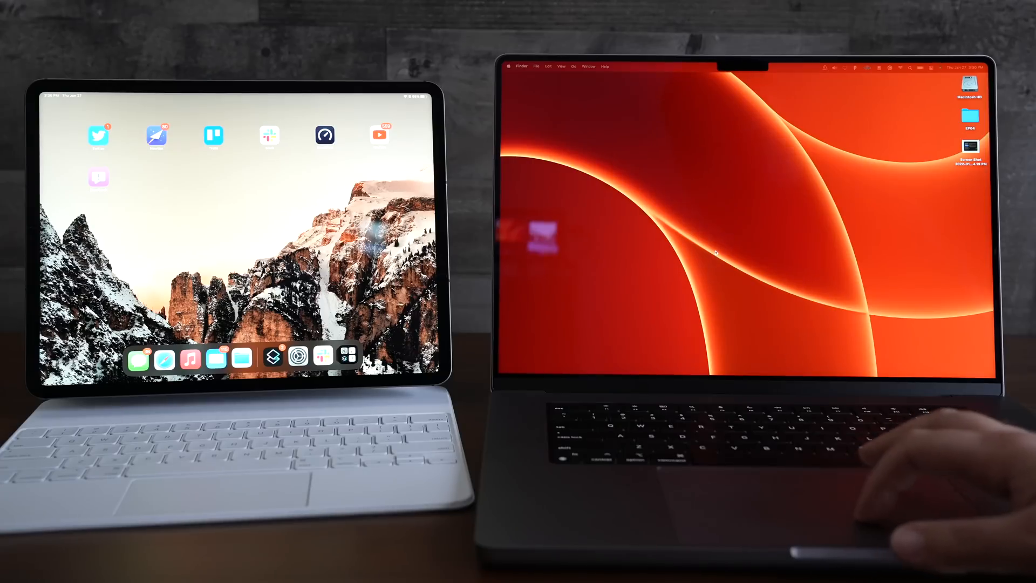
Step: Write "This is absolutely insane! It" into the iPad Quick Note from the Mac keyboard
{"action": "left_click", "coordinate": [324, 136]}
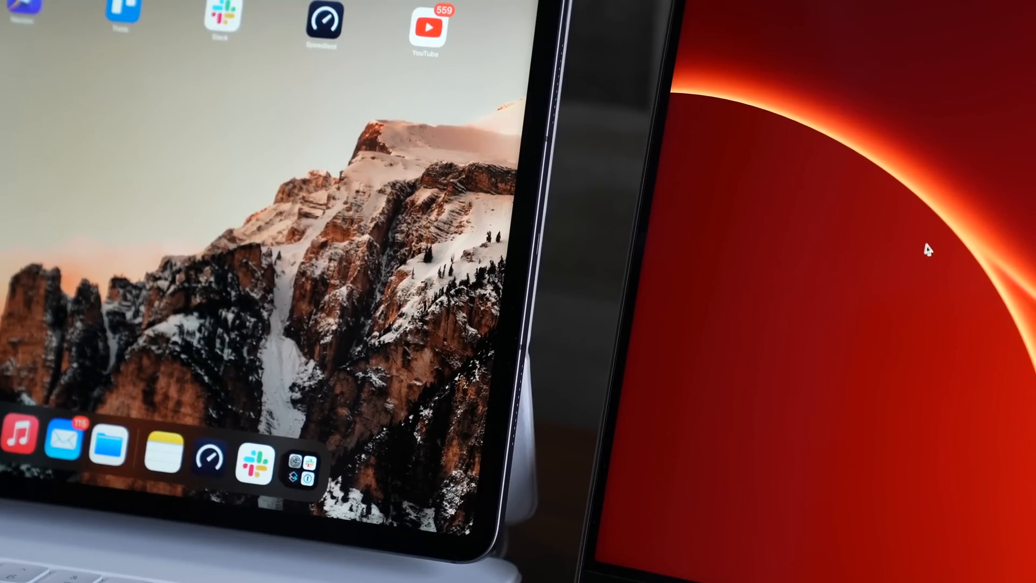
{"action": "mouse_move", "coordinate": [725, 294]}
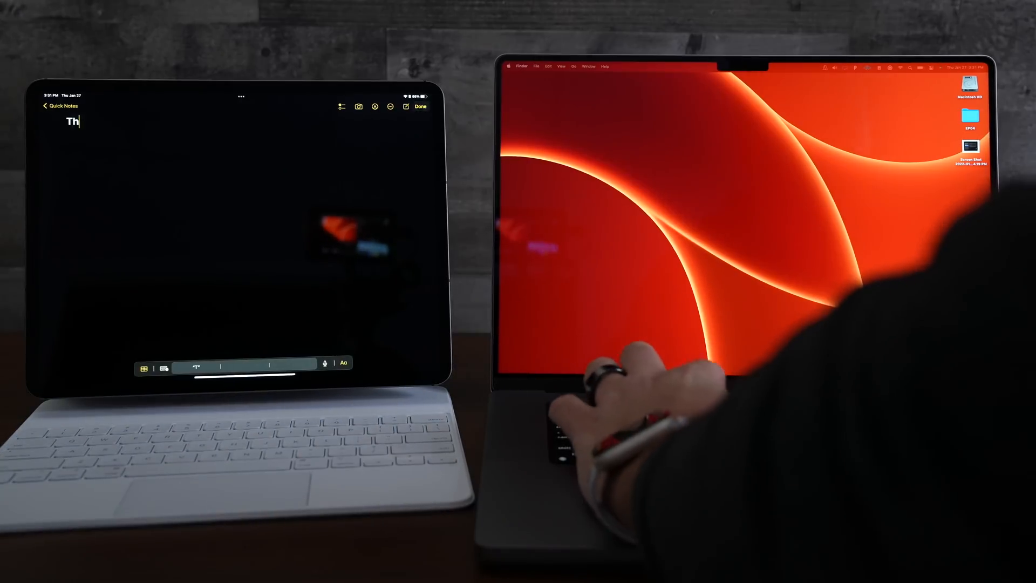
{"action": "type", "text": "This is absolutely"}
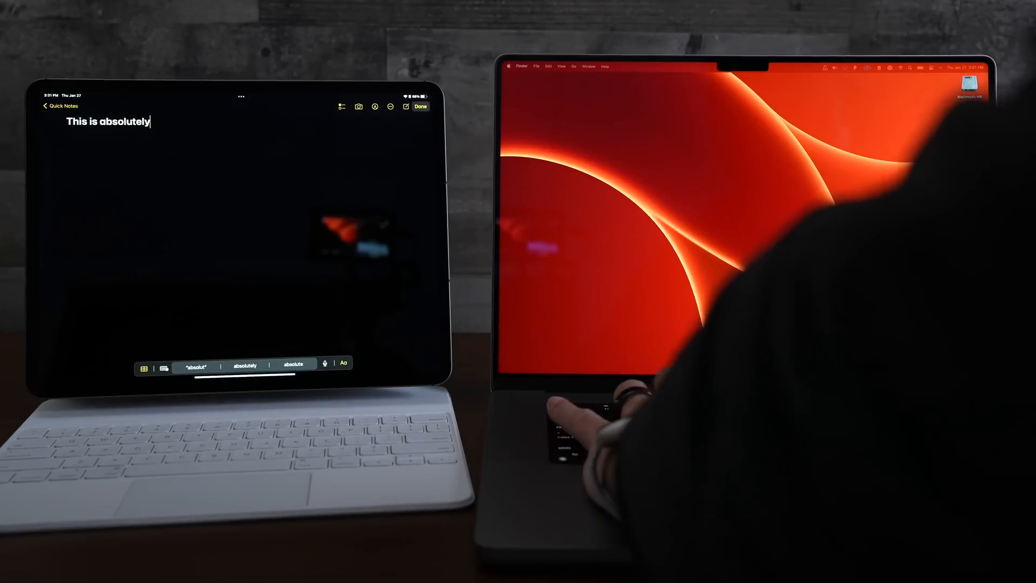
{"action": "type", "text": "insane! It"}
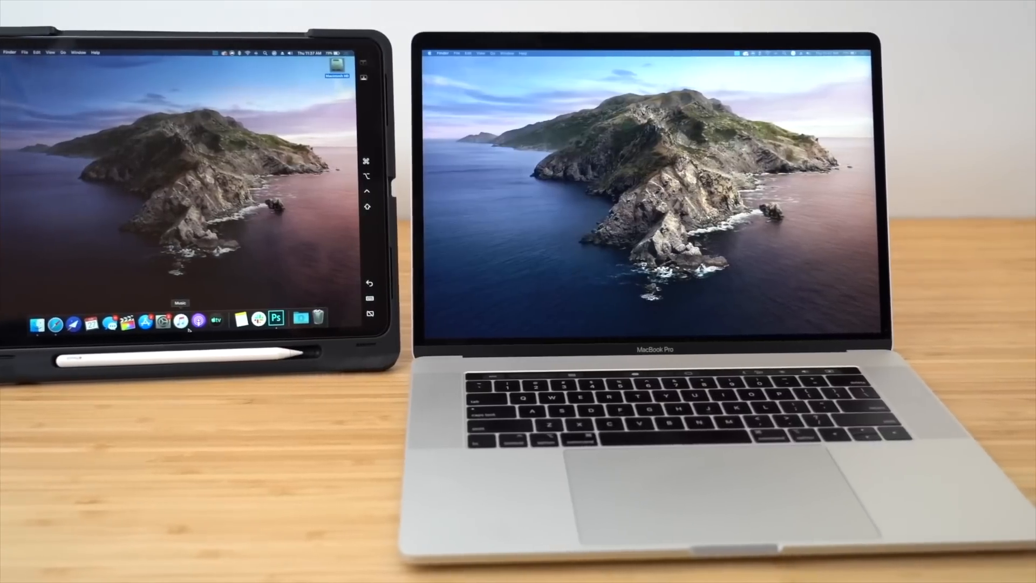
Step: From the menu bar Display menu, choose the iPad as a Sidecar display for the Mac
{"action": "left_click", "coordinate": [551, 12]}
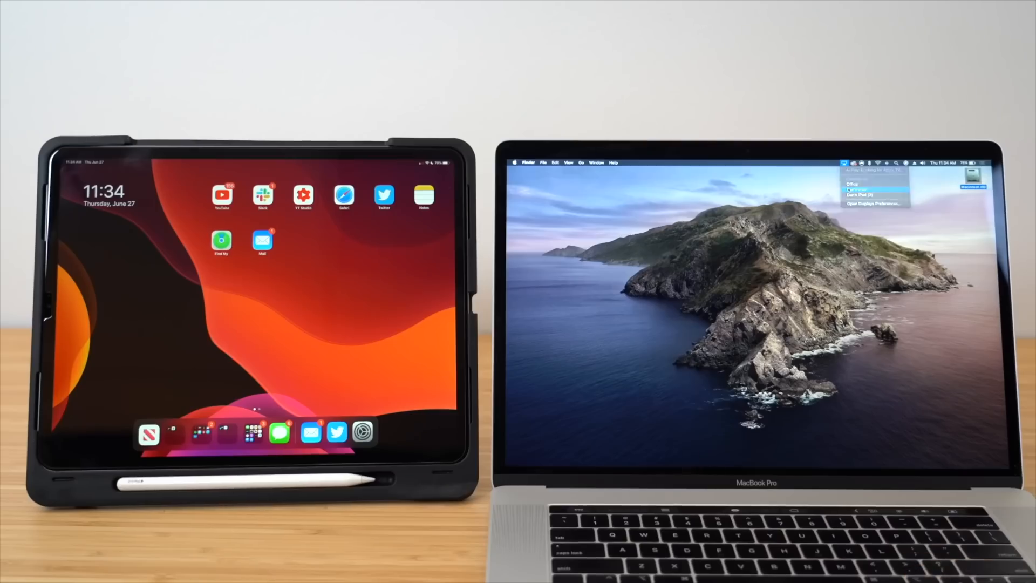
{"action": "left_click", "coordinate": [872, 194]}
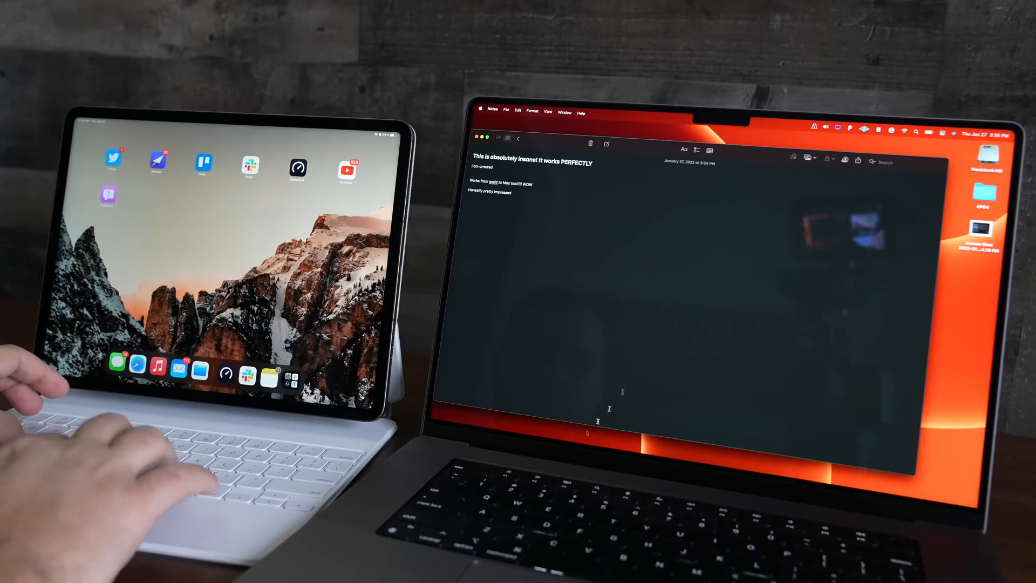
Step: Show the synced note "This is absolutely insane! It works PERFECTLY" in Notes on the Mac
{"action": "double_click", "coordinate": [508, 192]}
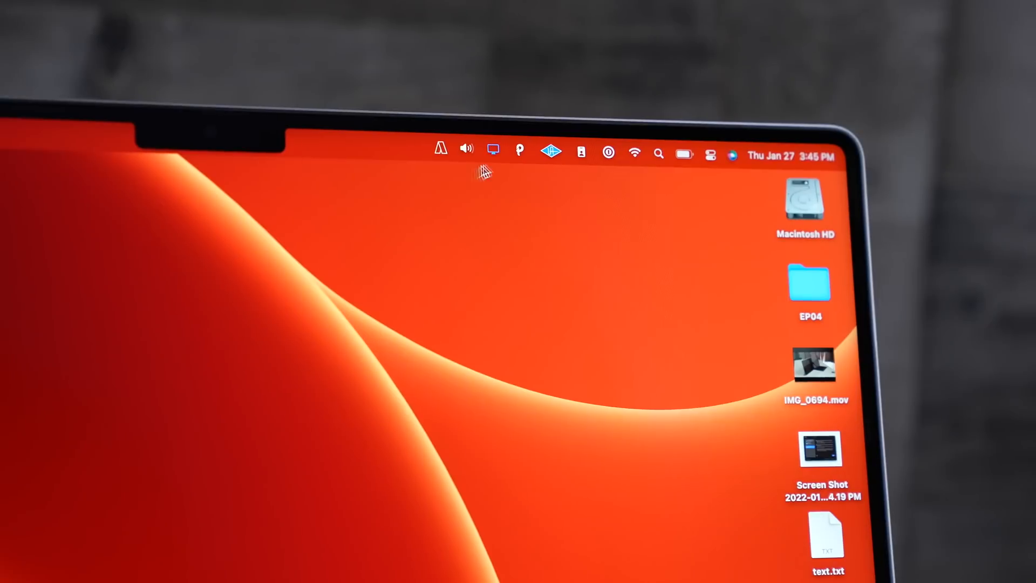
Step: Reach Displays settings in System Preferences and select the iPad, linked as keyboard and mouse
{"action": "left_click", "coordinate": [493, 150]}
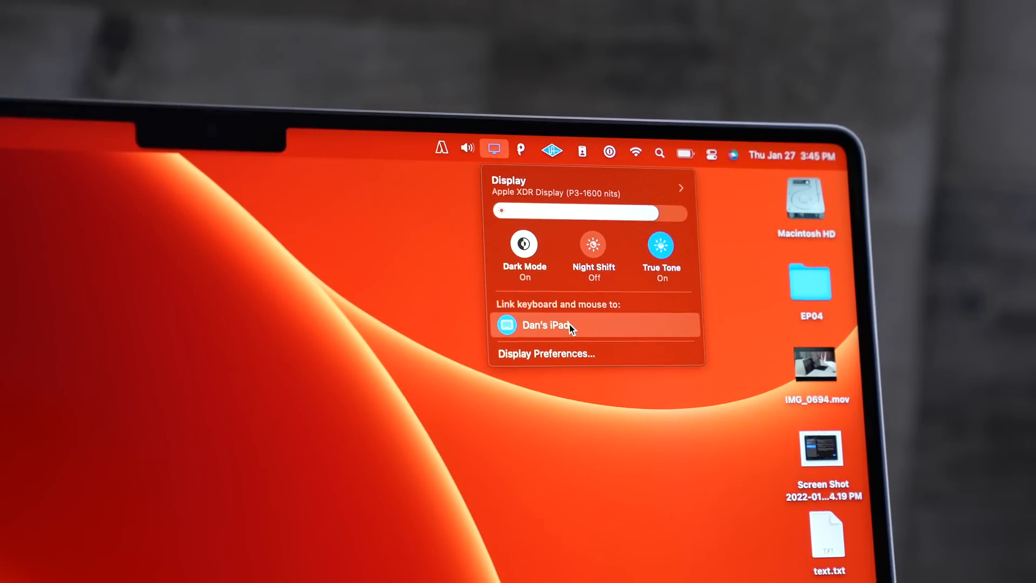
{"action": "mouse_move", "coordinate": [561, 354]}
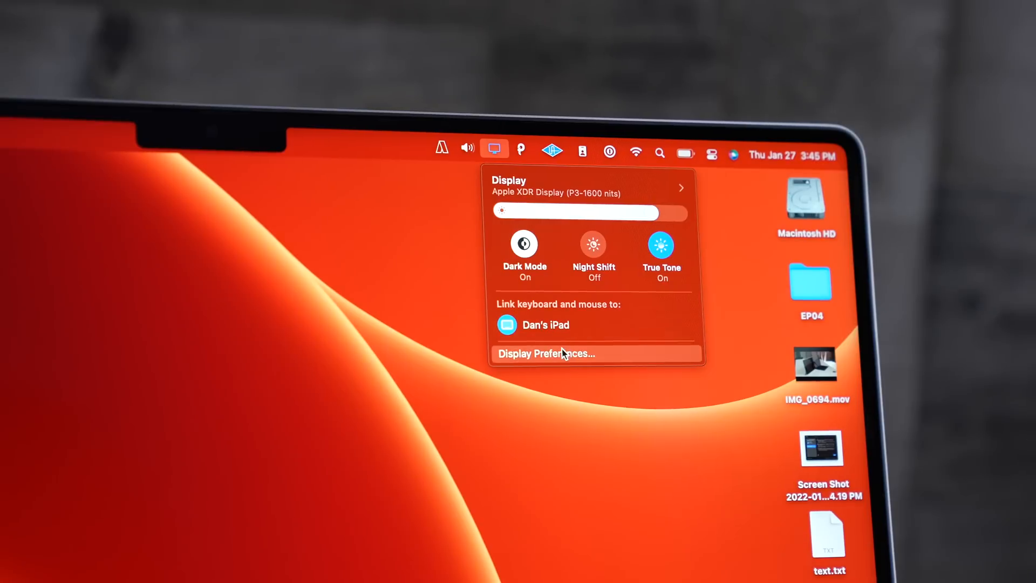
{"action": "left_click", "coordinate": [545, 354]}
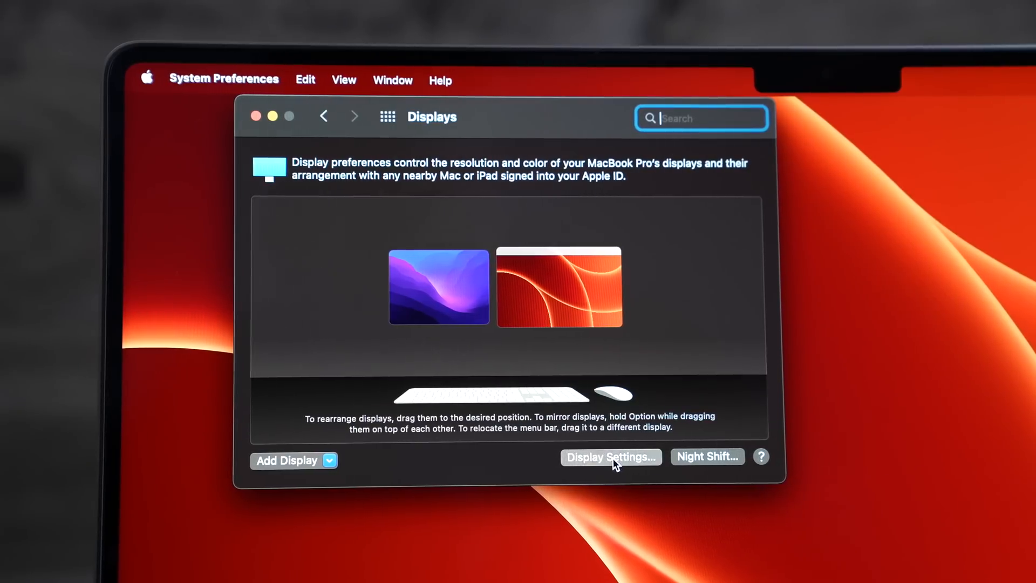
{"action": "left_click", "coordinate": [610, 456]}
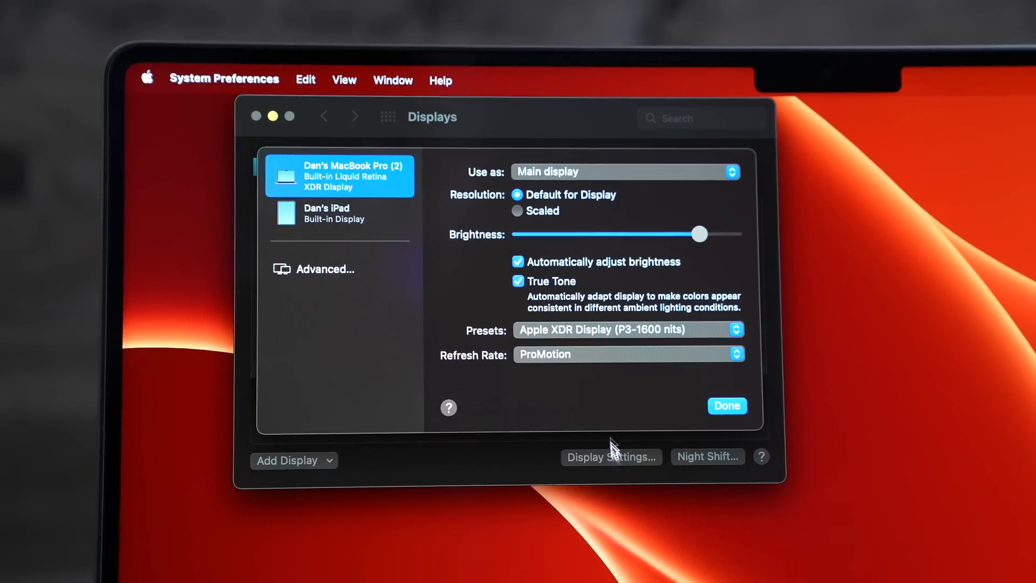
{"action": "left_click", "coordinate": [339, 213]}
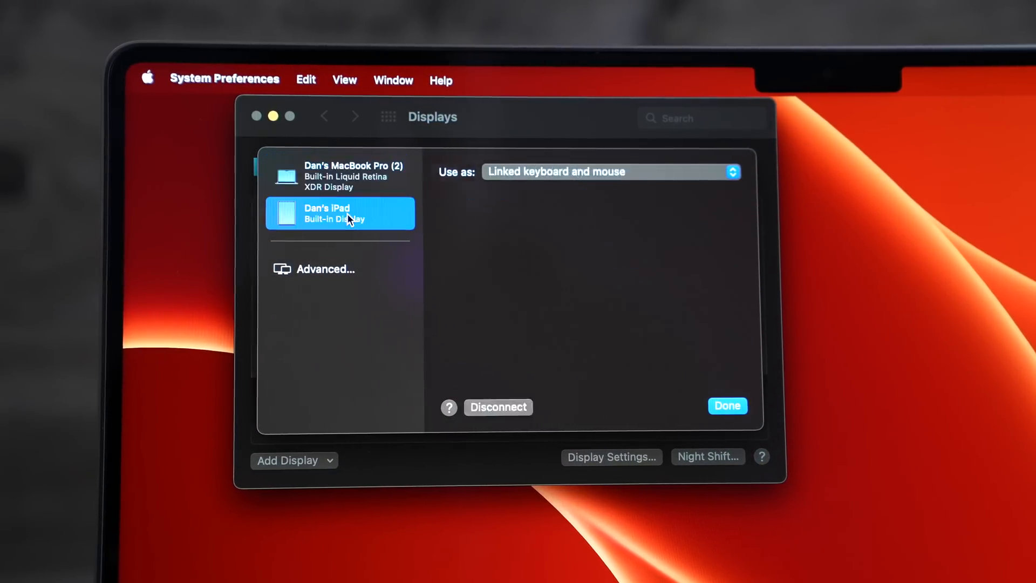
{"action": "mouse_move", "coordinate": [550, 191]}
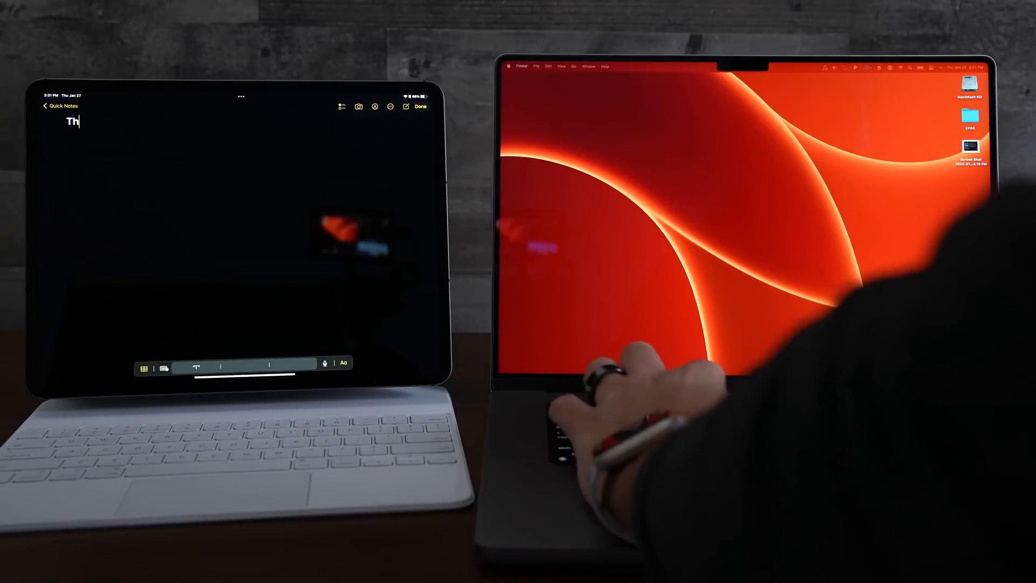
Step: Write "This is absolutely in" into the iPad Quick Note from the Mac keyboard
{"action": "type", "text": "his is absolutely in"}
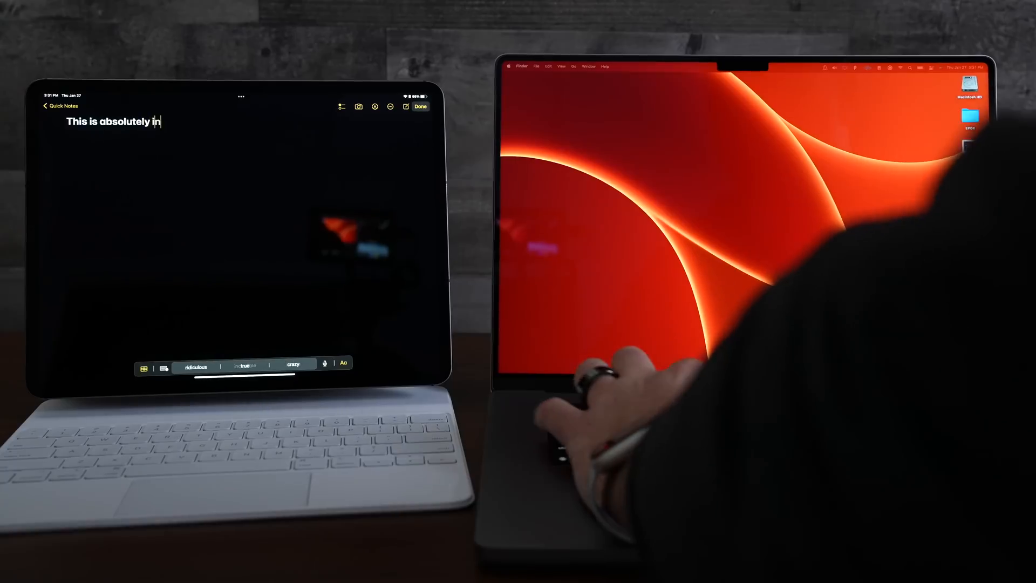